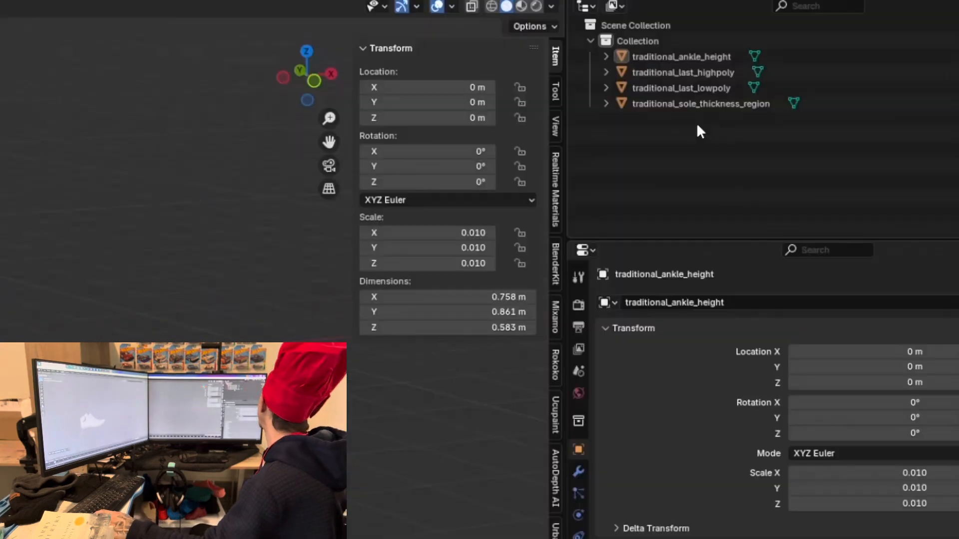
Delete the boxy ankle-top faces of traditional_last_lowpoly in Edit Mode using face select.
left_click(680, 88)
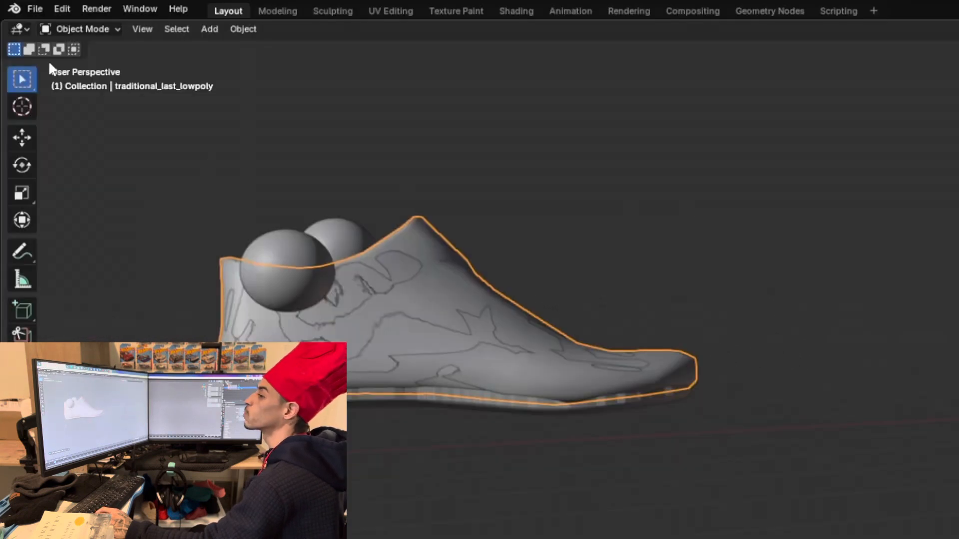
key("Tab")
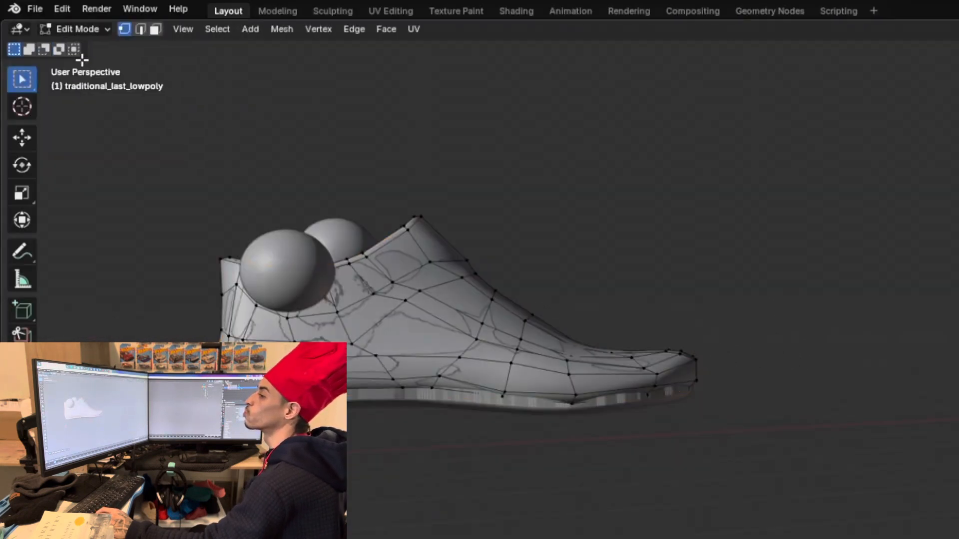
left_click(155, 29)
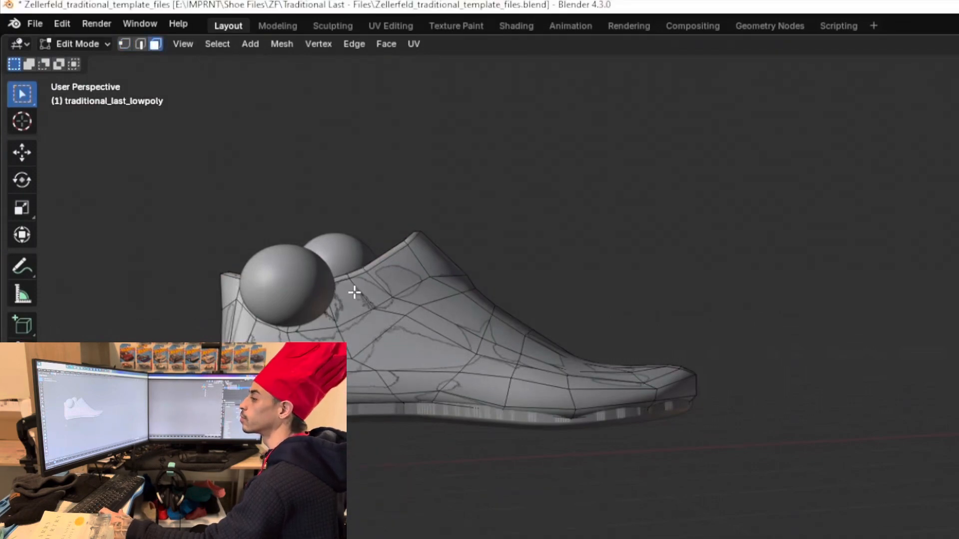
left_click(360, 272)
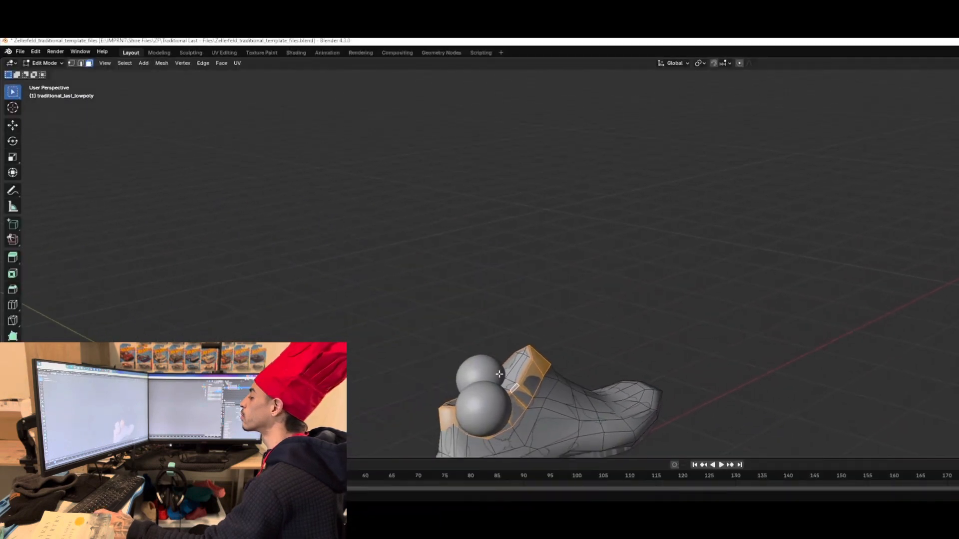
left_click(12, 91)
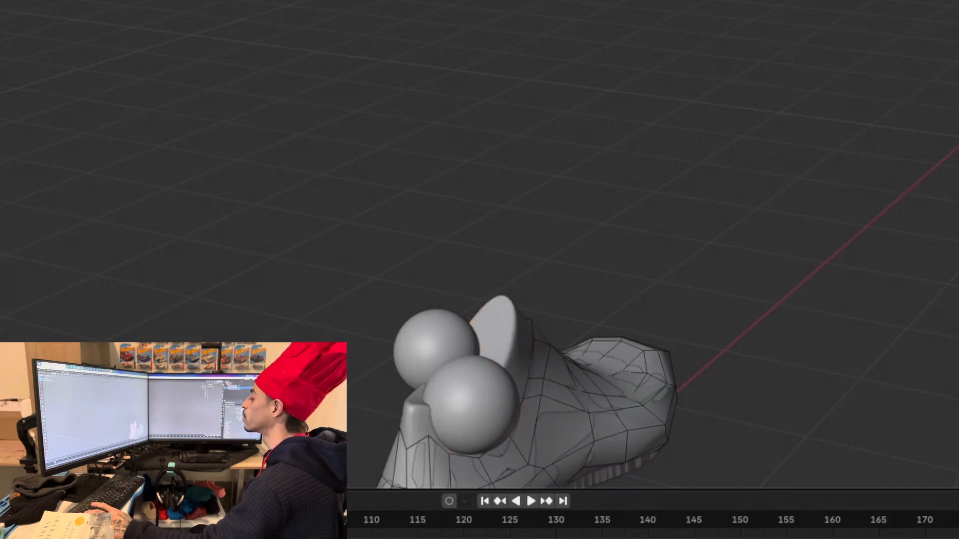
Add a Shrinkwrap modifier snapping Outside onto traditional_last_highpoly with offset 0.5.
left_click(75, 43)
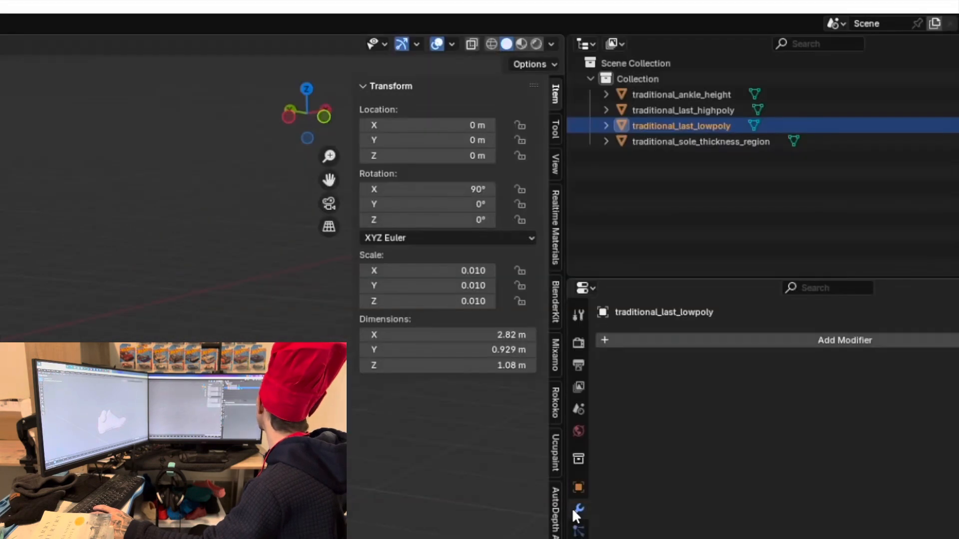
left_click(843, 339)
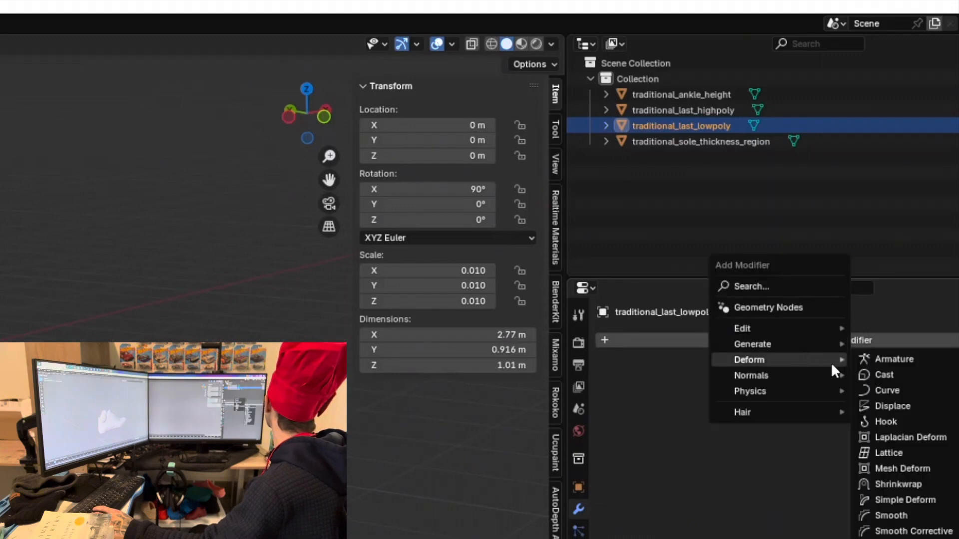
mouse_move(899, 485)
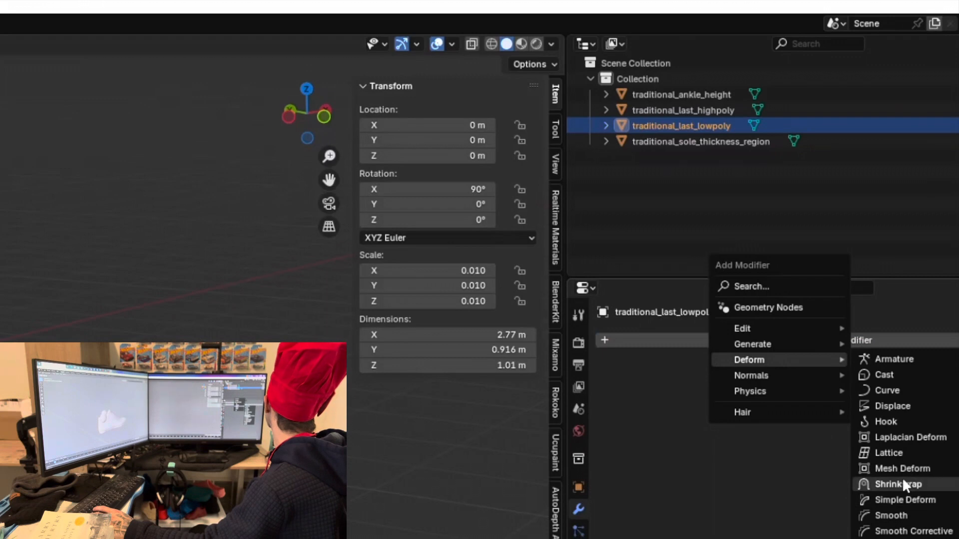
left_click(899, 484)
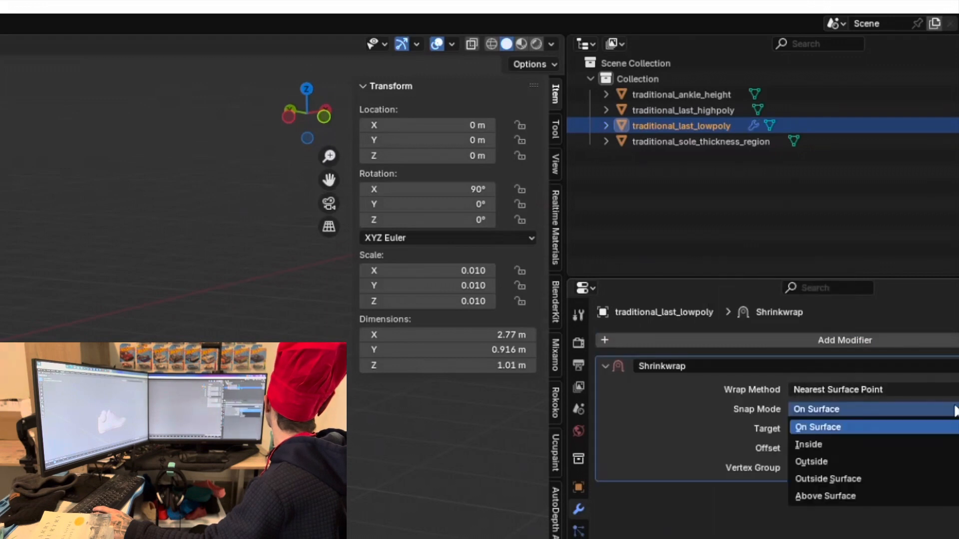
left_click(810, 461)
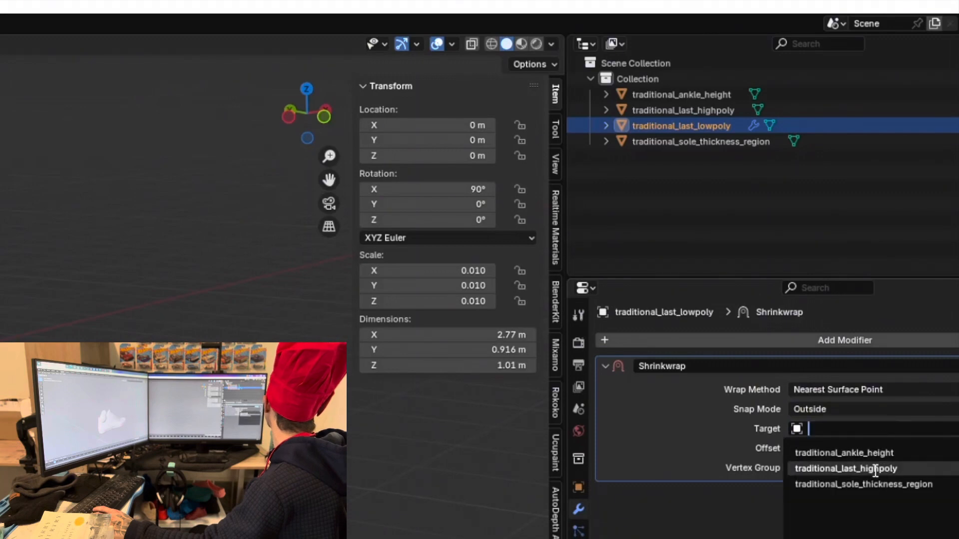
left_click(845, 468)
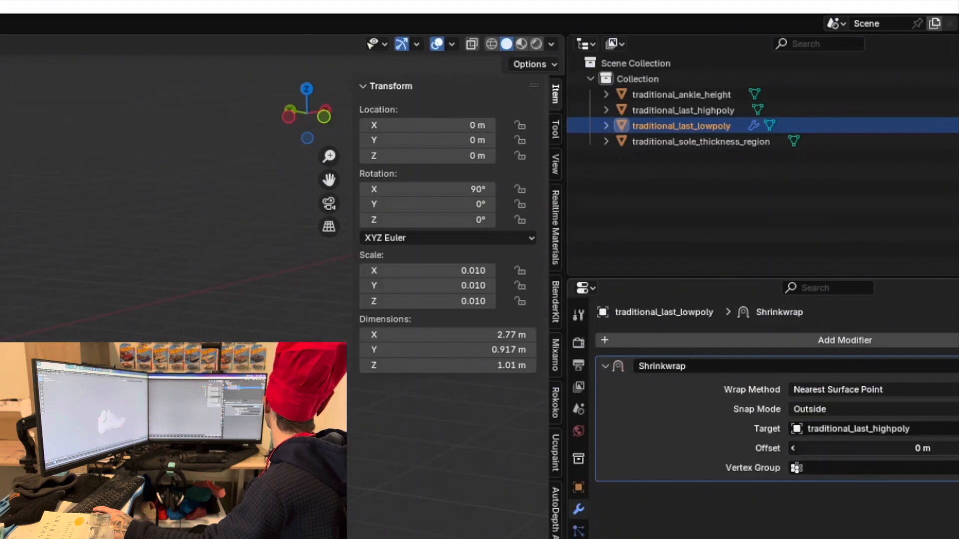
type("0.5")
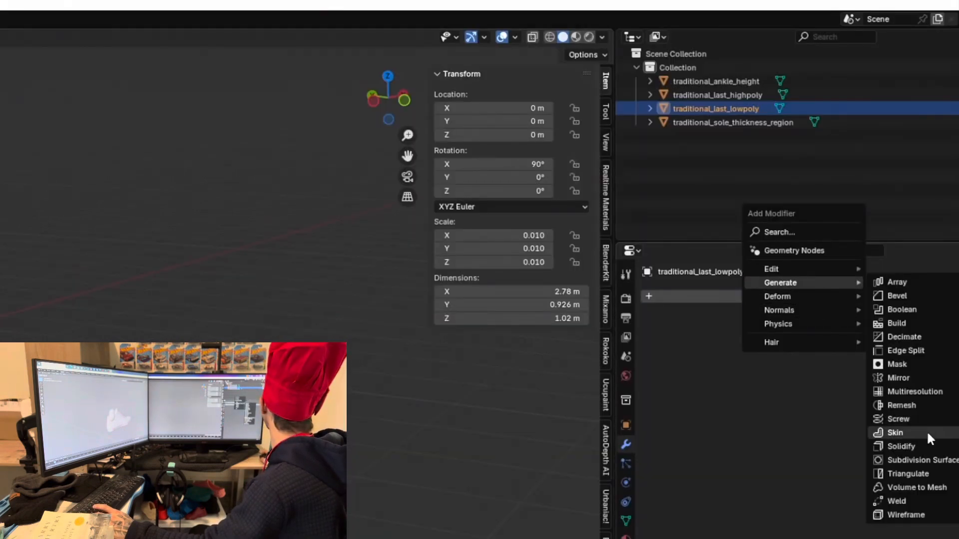
Add a Solidify modifier with thickness and offset 1 for the shell.
left_click(900, 447)
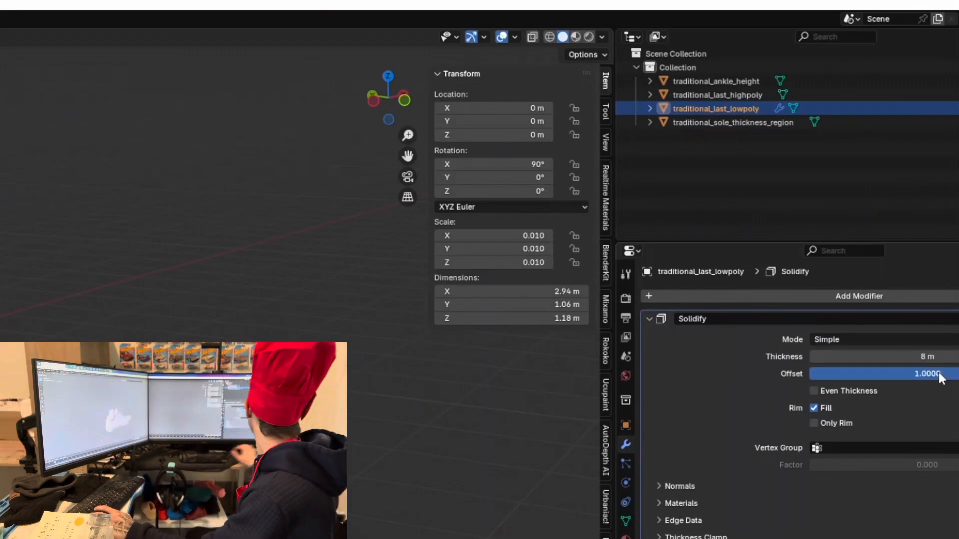
left_click(813, 390)
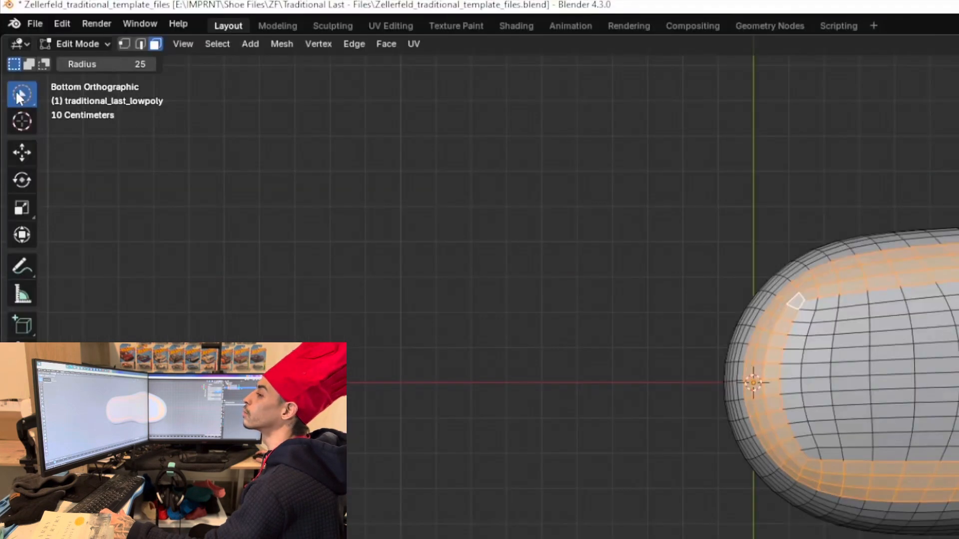
Circle-select the band of faces around the sole rim from the bottom view.
left_click(21, 93)
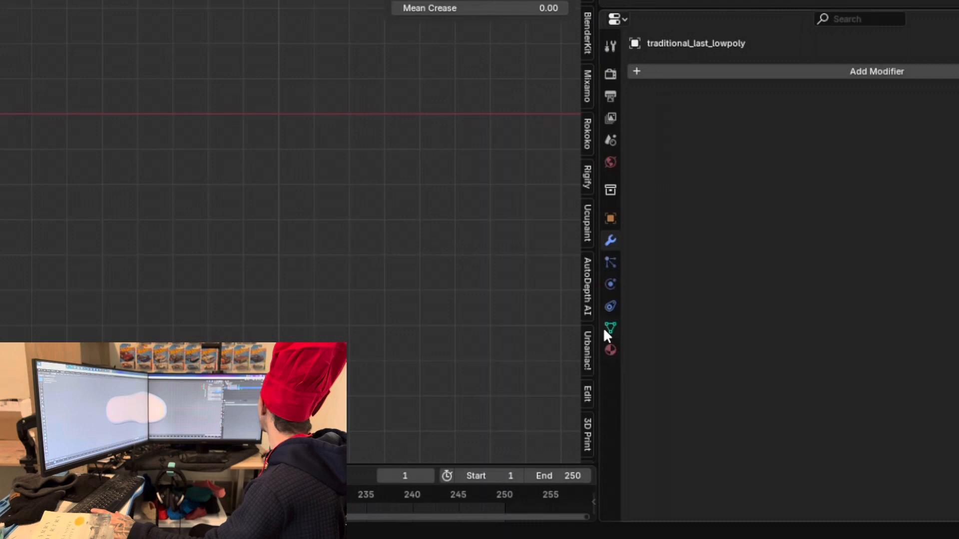
Create a vertex group named Tread and assign the selected rim faces to it.
left_click(609, 326)
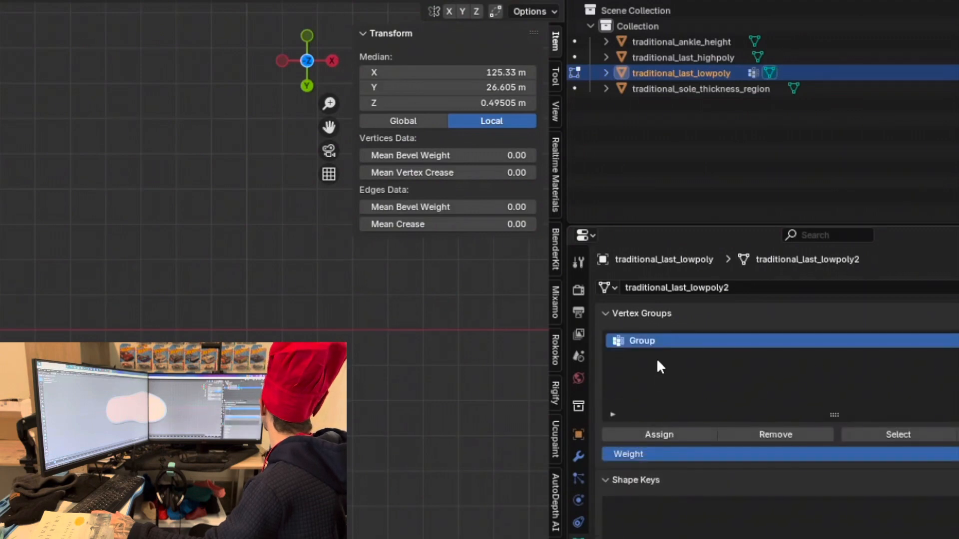
double_click(643, 341)
type("Tread")
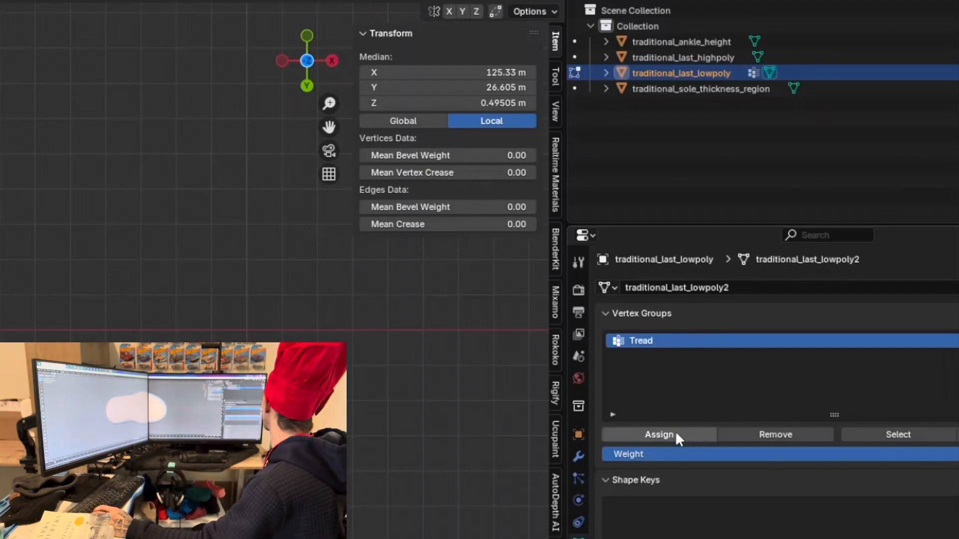
left_click(658, 435)
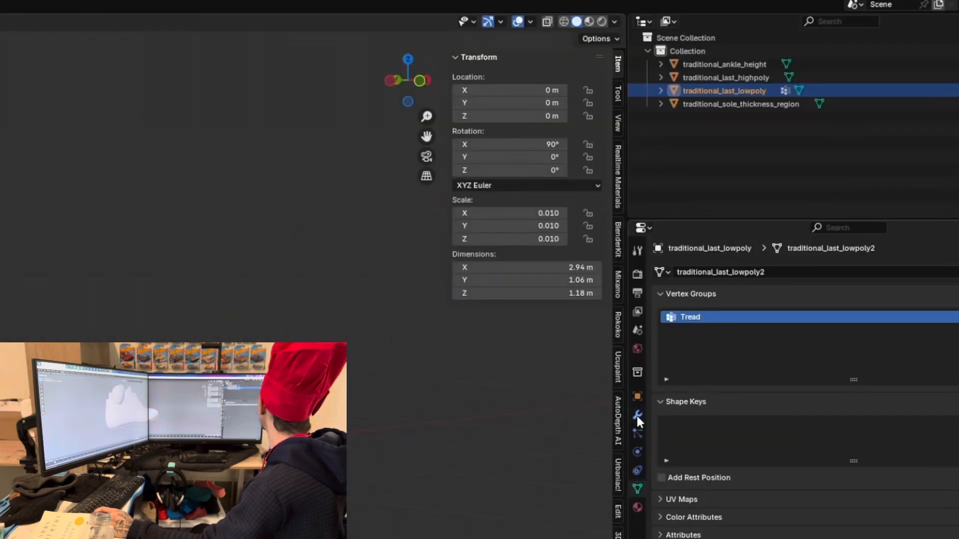
Show the modifier stack of traditional_last_lowpoly.
left_click(637, 415)
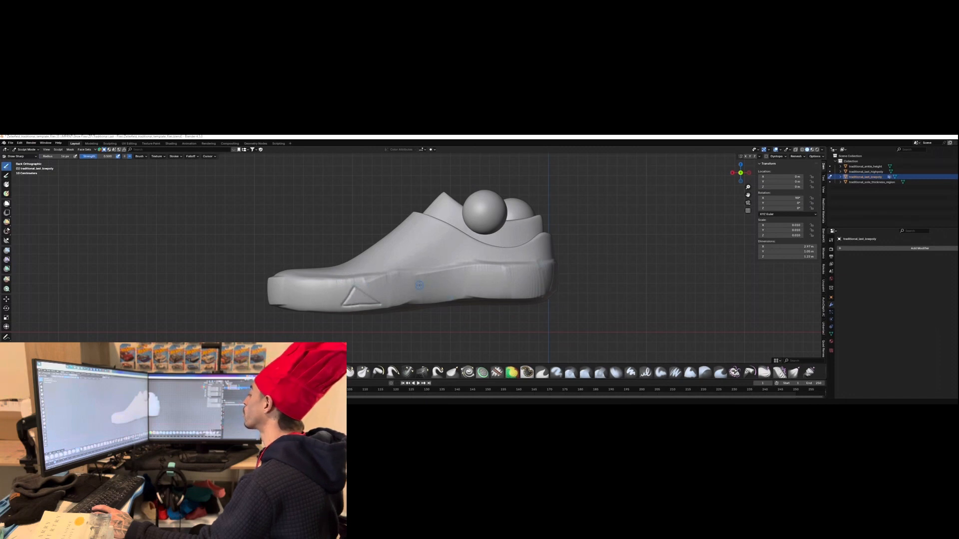
Finish sculpting the shoe's raised upper and thick sole, then return to its modifier settings.
left_click(432, 287)
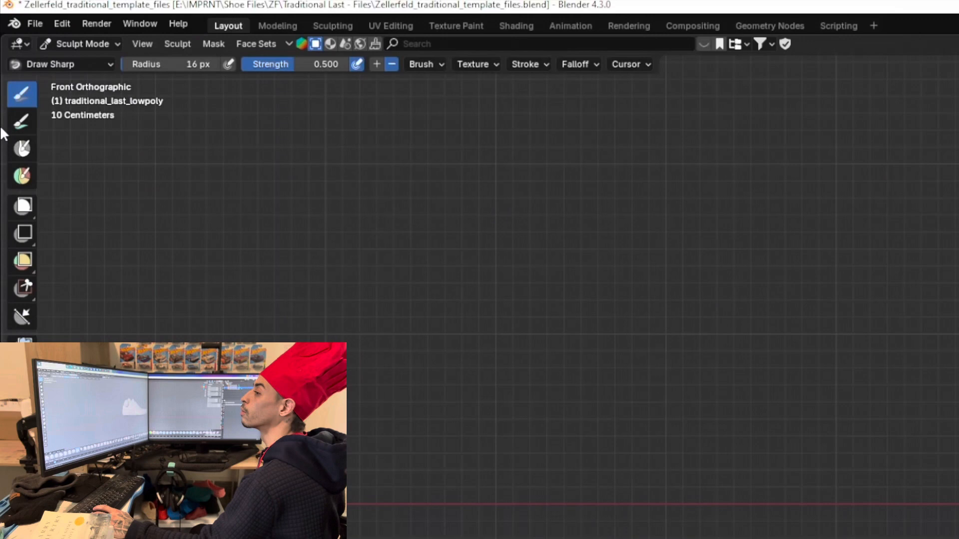
left_click(80, 43)
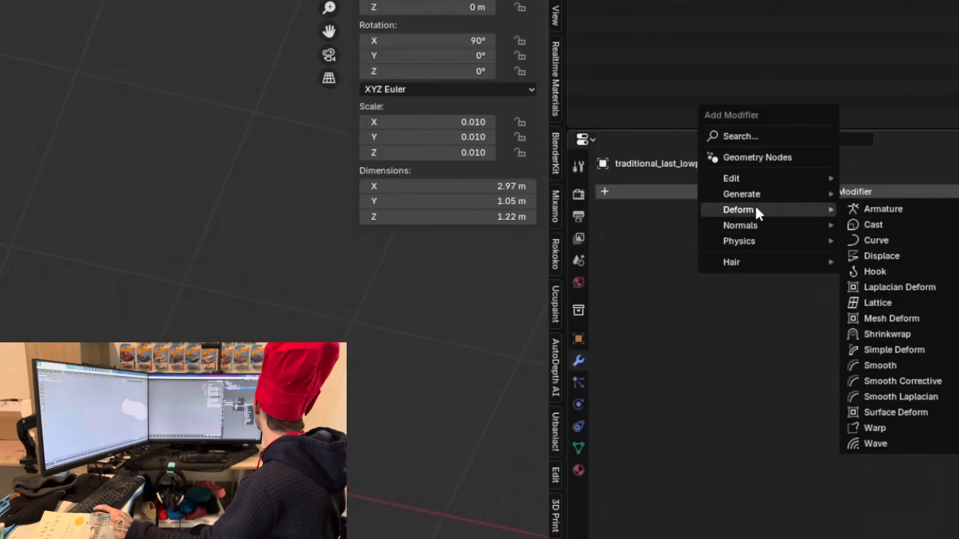
mouse_move(887, 257)
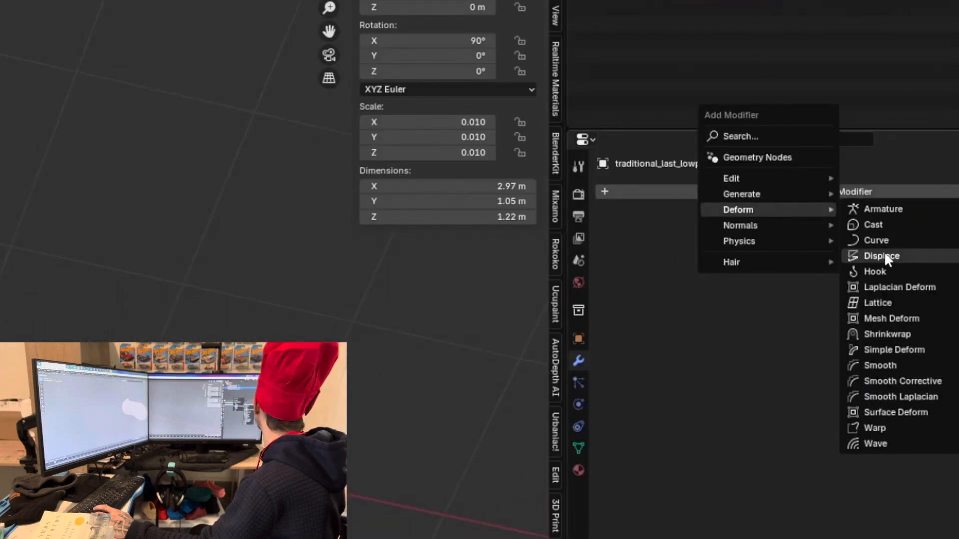
Add a Displace modifier using Object texture coordinates.
left_click(881, 255)
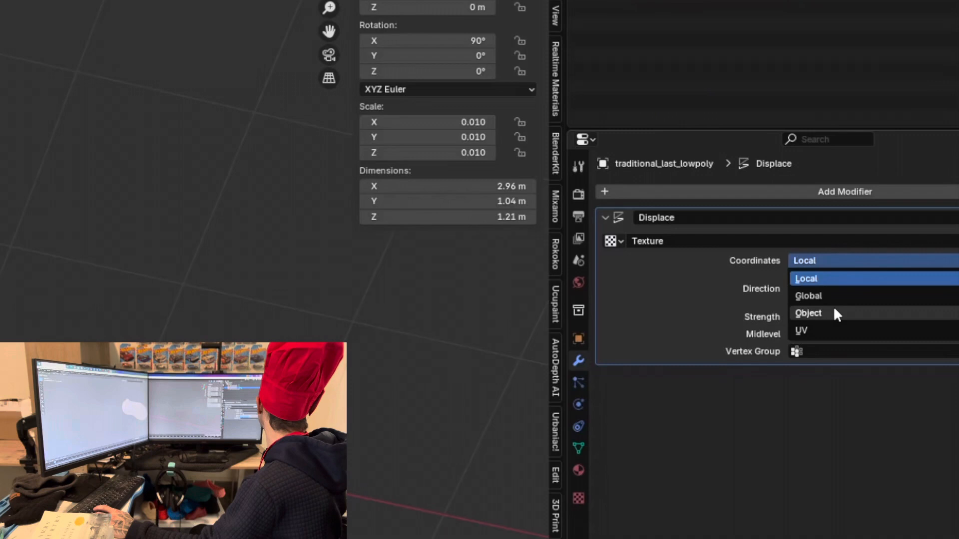
left_click(808, 313)
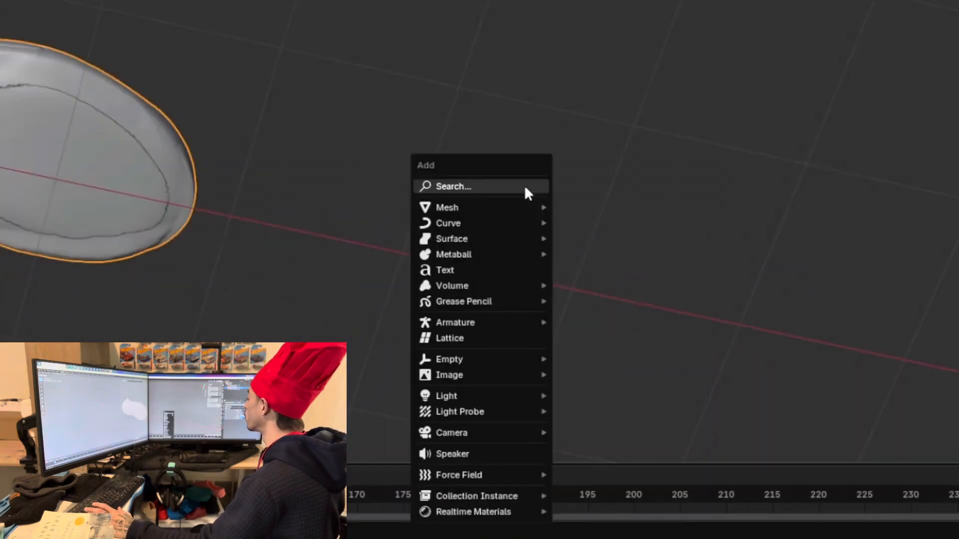
mouse_move(449, 358)
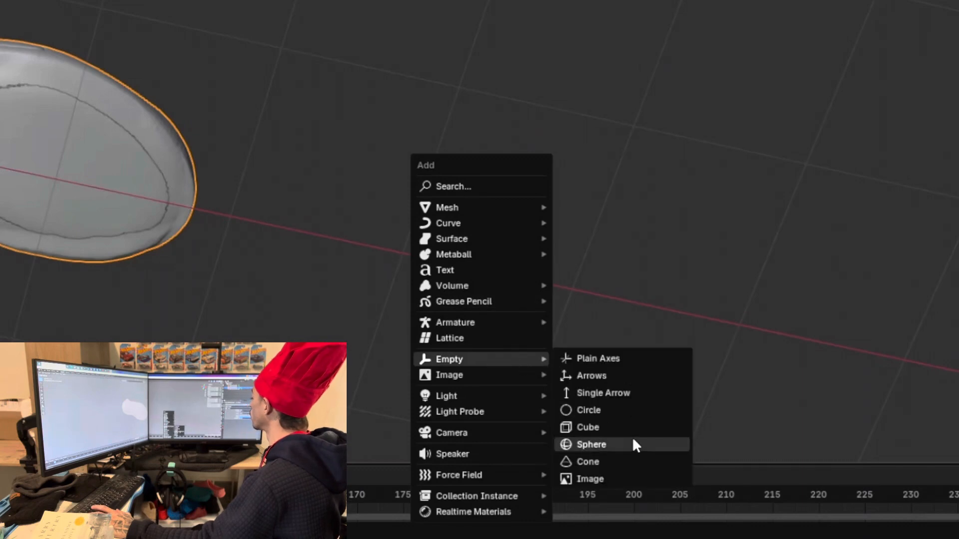
Add a sphere Empty and make it the Displace modifier's coordinate object with a new texture.
left_click(590, 445)
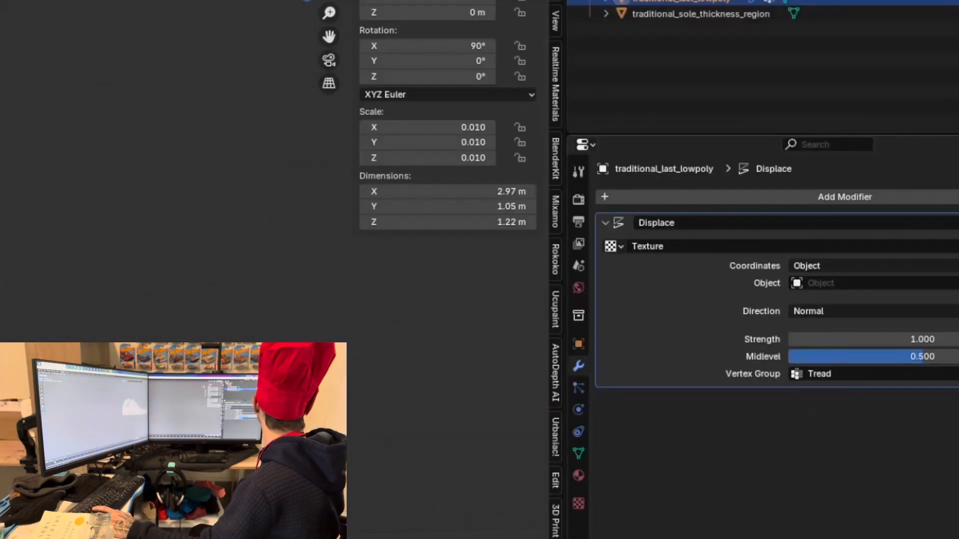
left_click(856, 283)
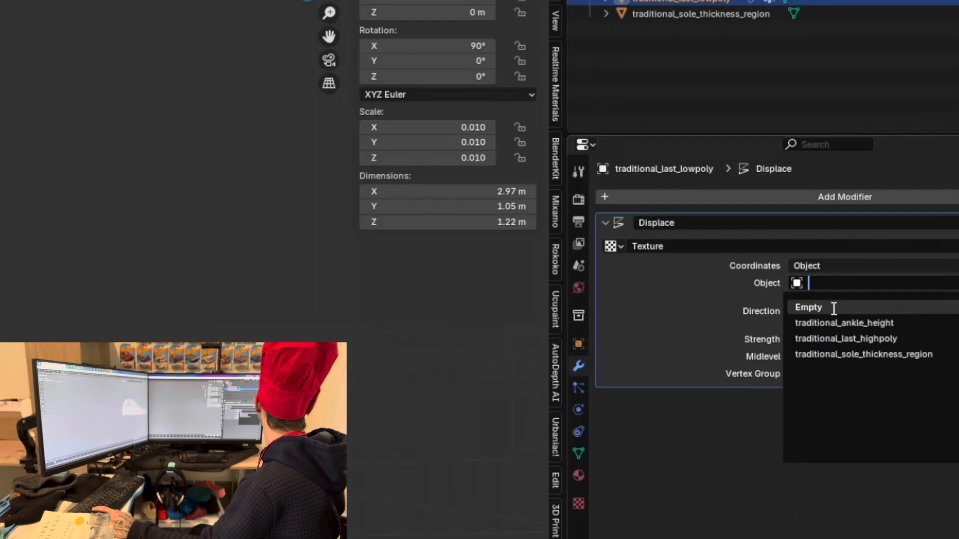
left_click(808, 307)
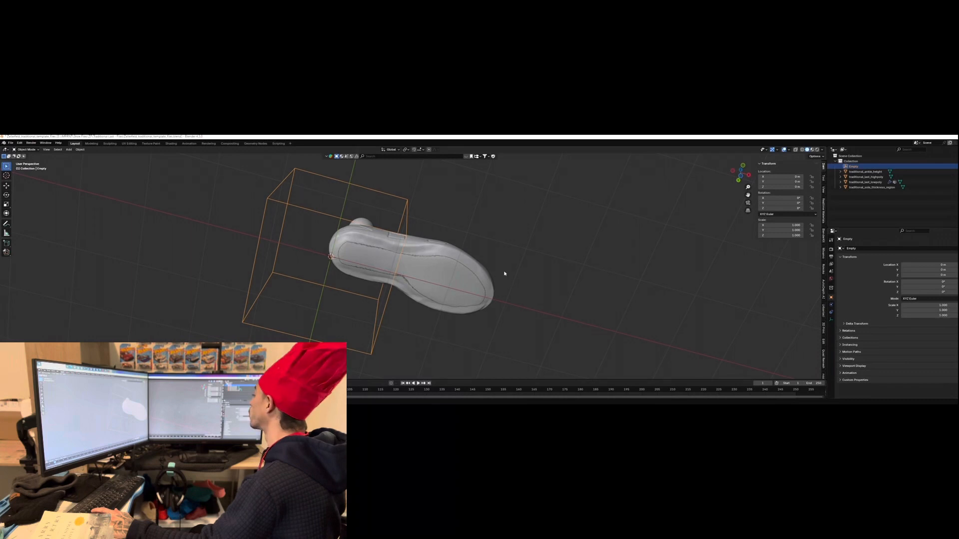
left_click(868, 186)
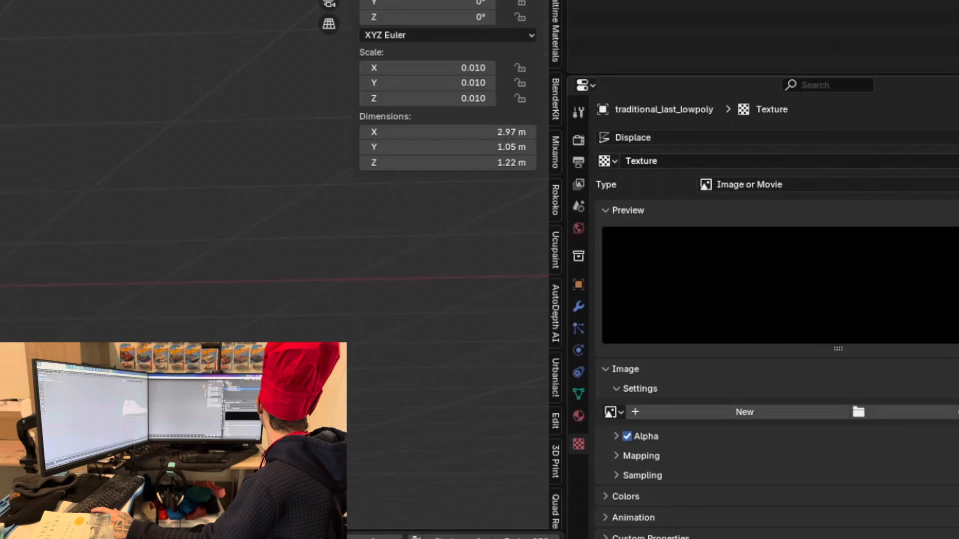
Change the displacement texture type from Image or Movie to Wood for wavy tread ridges.
left_click(748, 184)
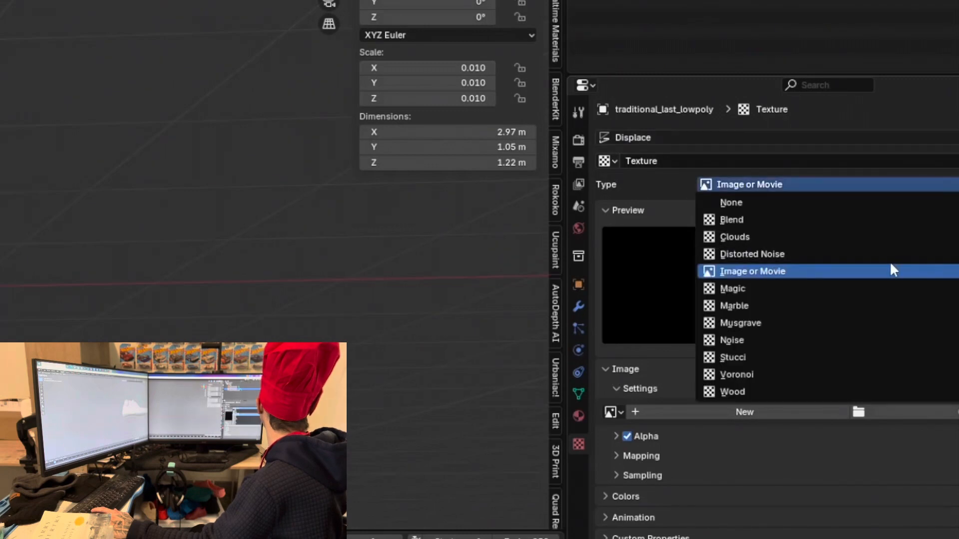
mouse_move(731, 392)
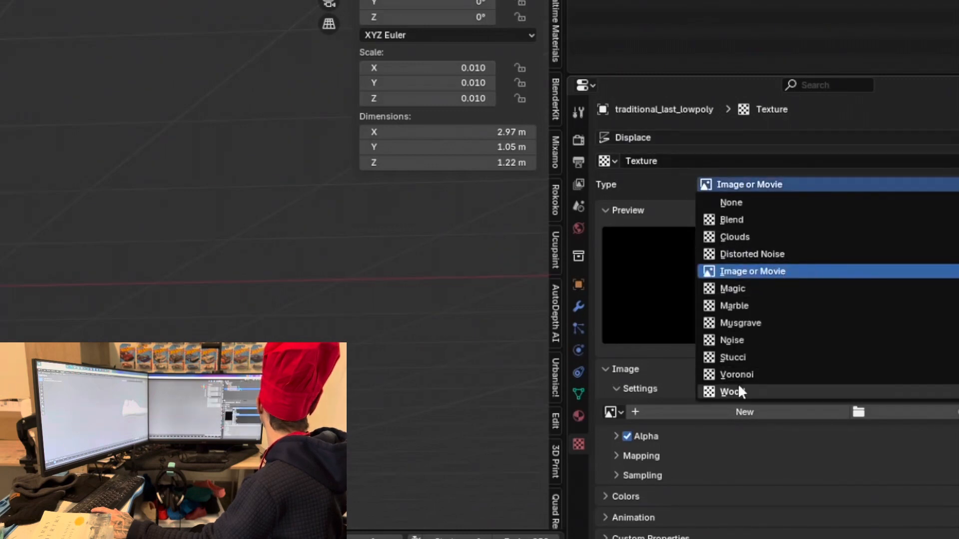
left_click(732, 391)
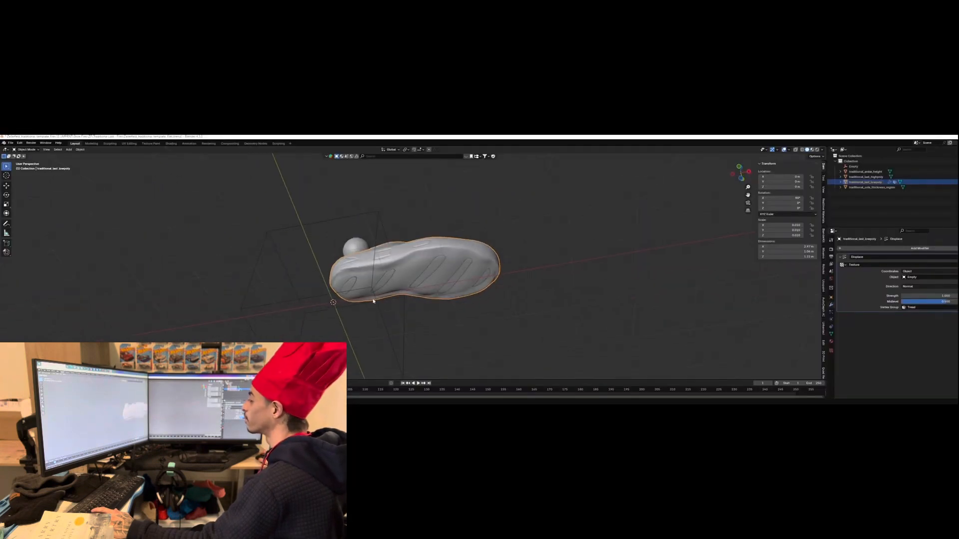
left_click(852, 166)
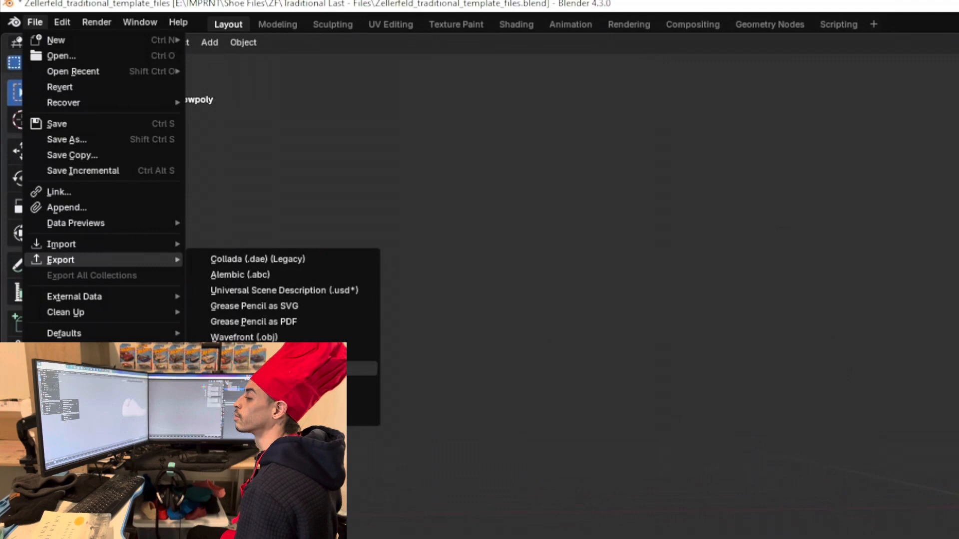
Start an STL export of the shoe limited to the selected object with modifiers applied.
left_click(245, 336)
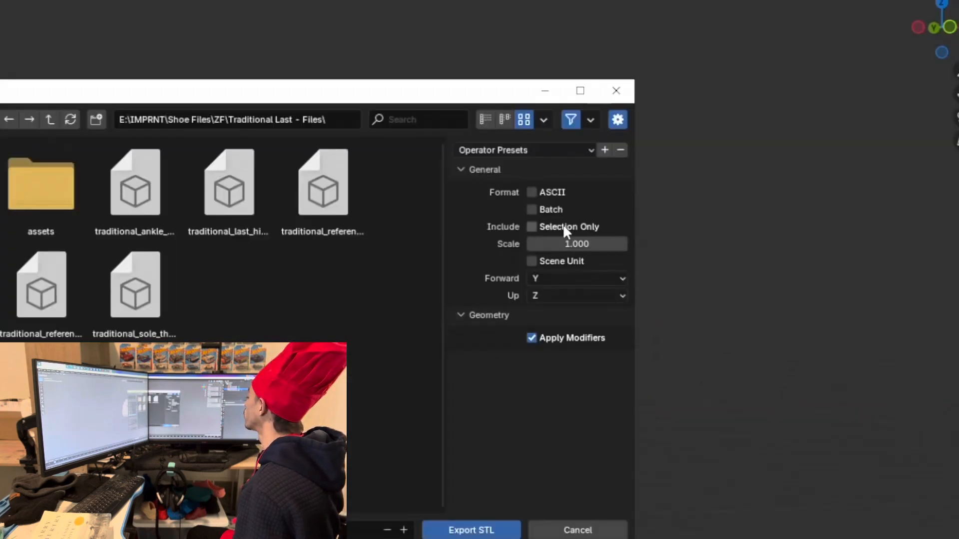
left_click(532, 227)
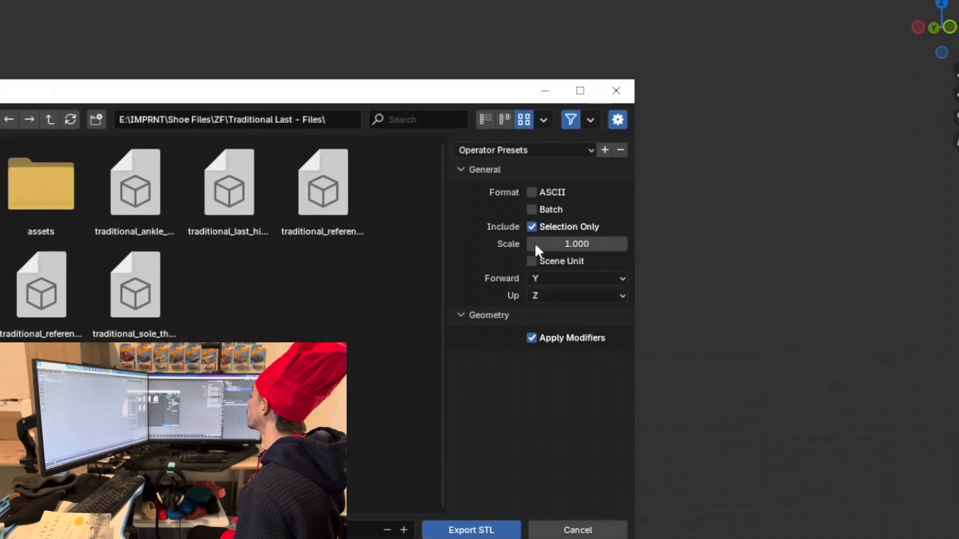